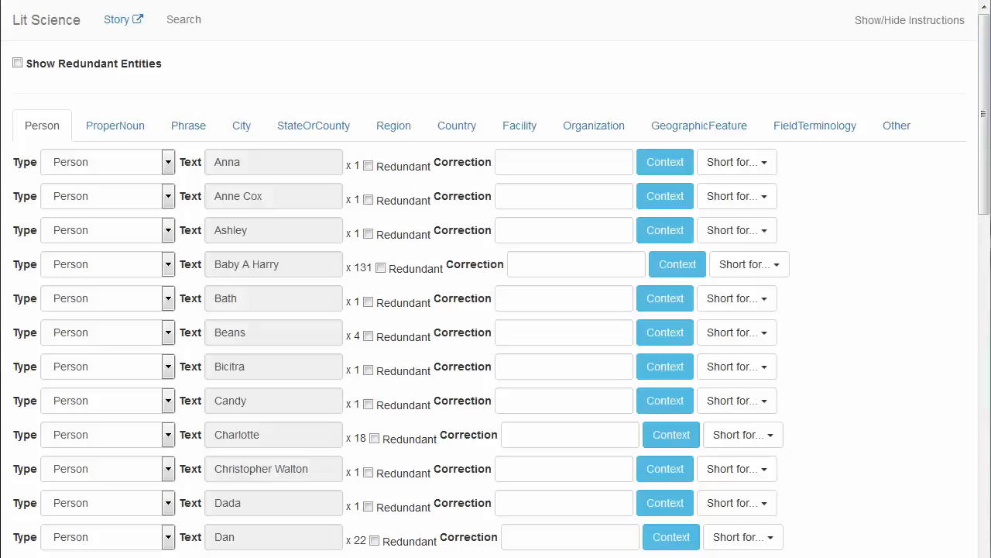
- Check Des's story context in the Other list, change its type, then show ProperNoun entities
scroll("down", 3)
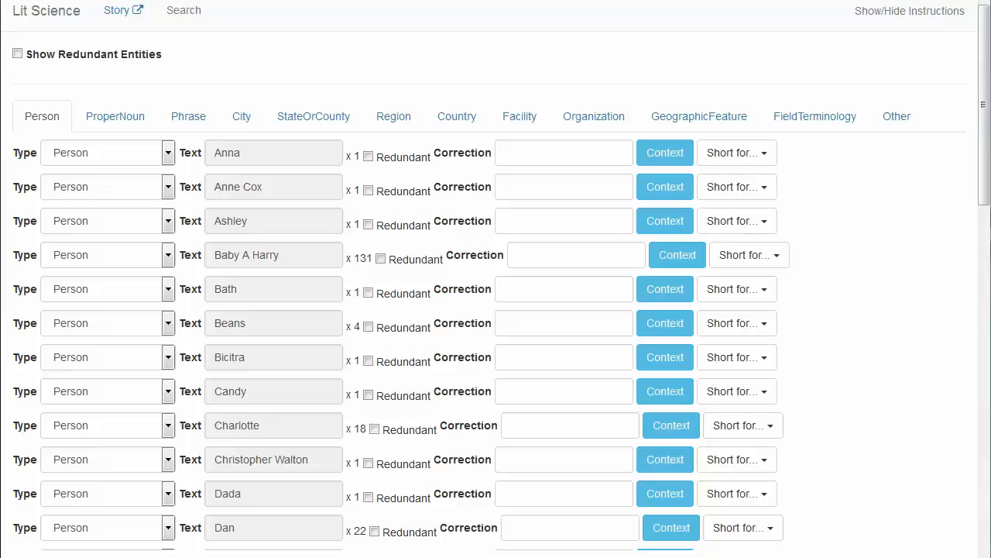
left_click(896, 116)
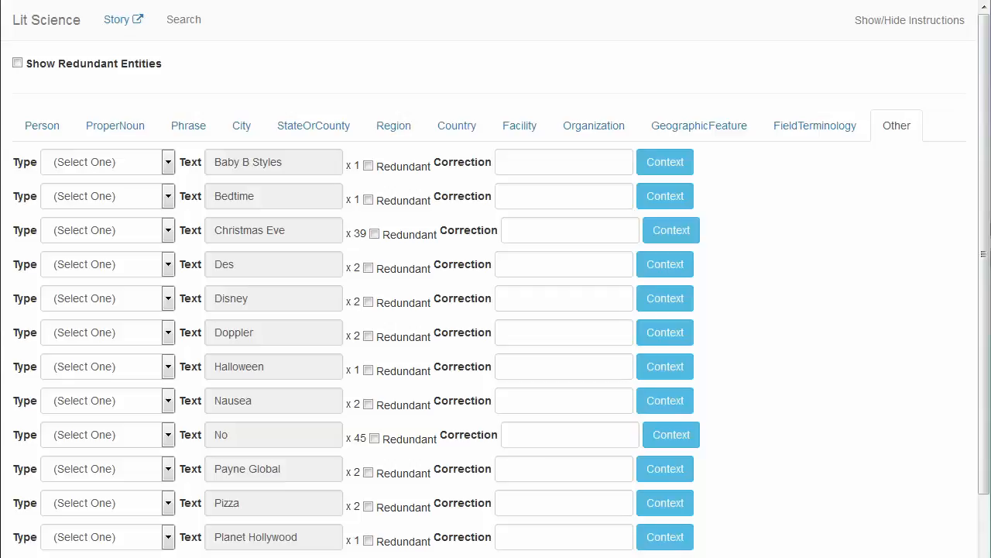
left_click(665, 162)
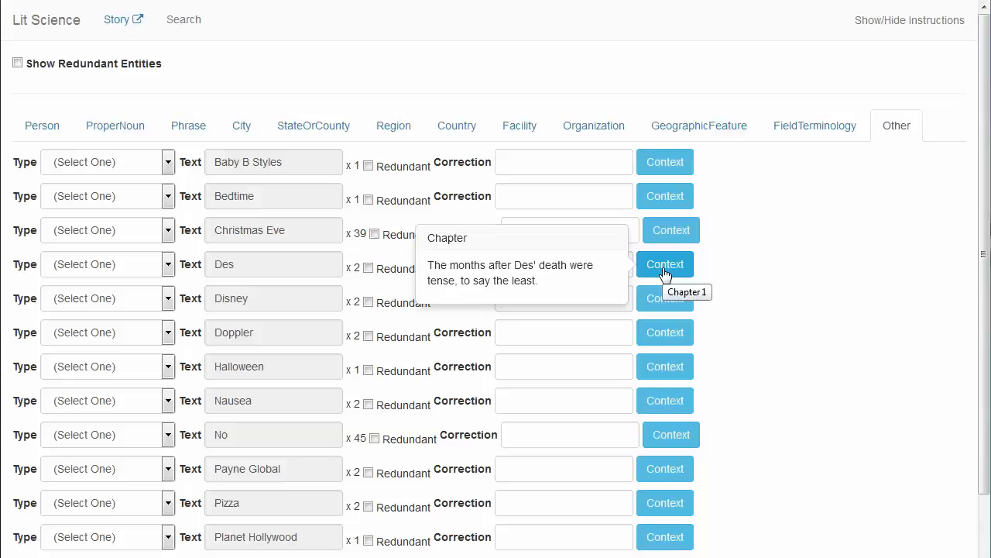
mouse_move(594, 280)
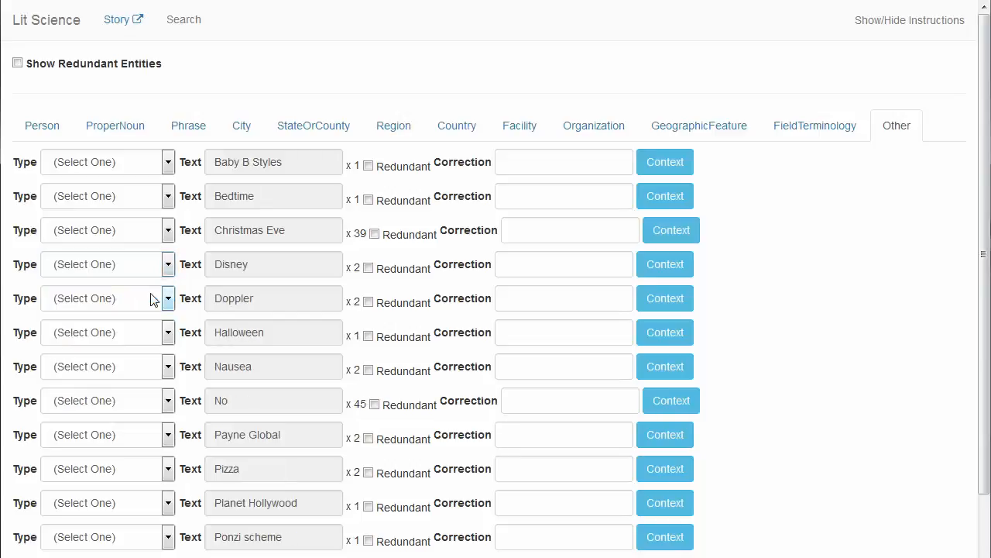
left_click(115, 130)
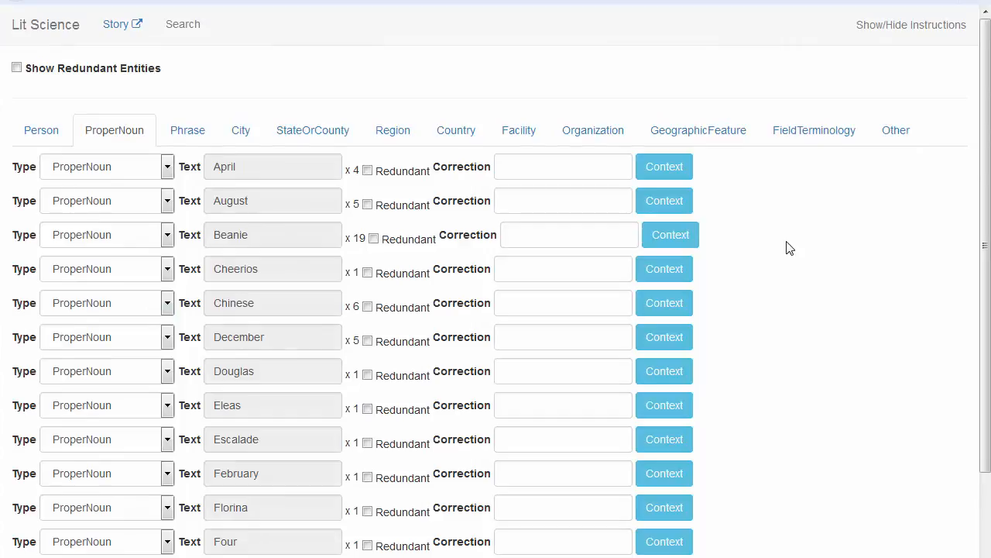
- Move Beanie out of ProperNoun, check Douglas's story context, and return to Person
left_click(670, 234)
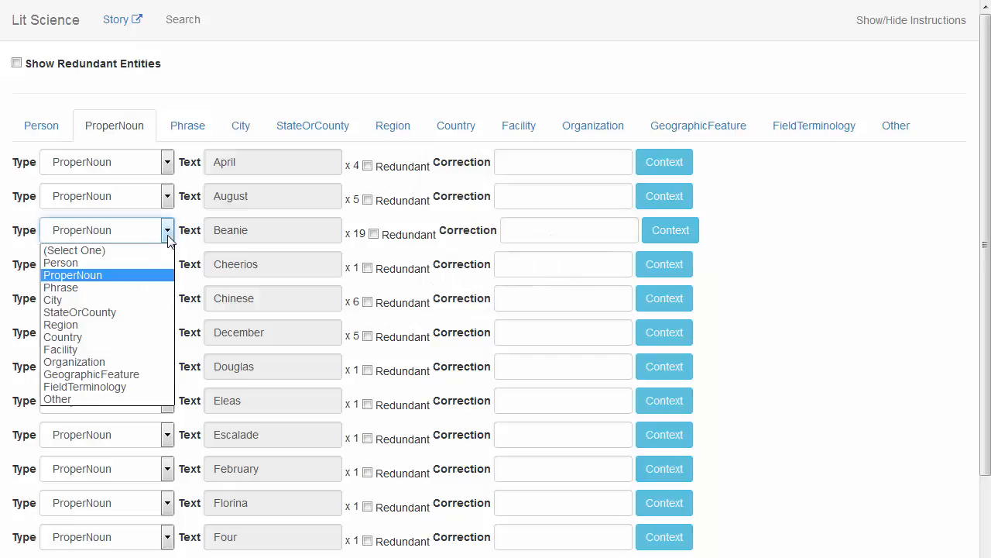
left_click(72, 275)
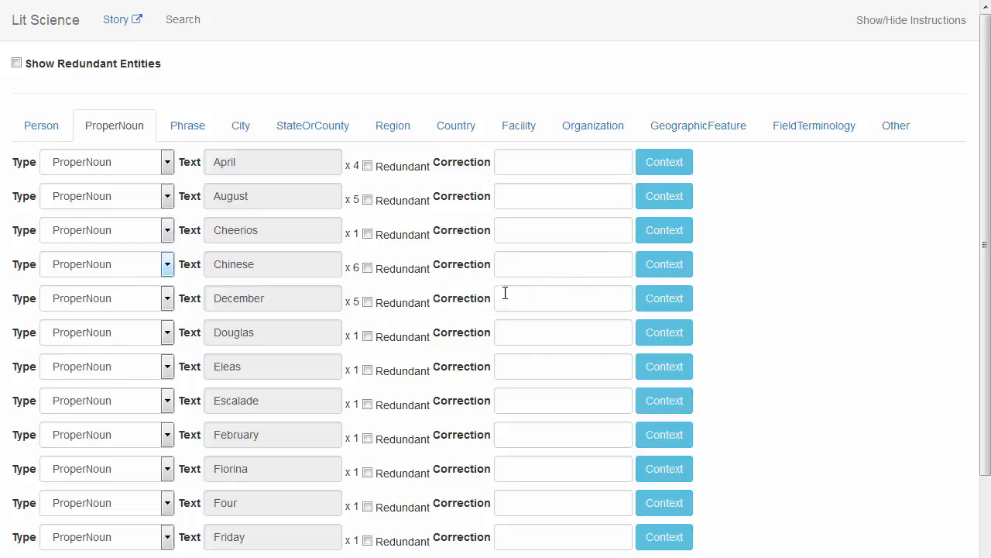
mouse_move(659, 355)
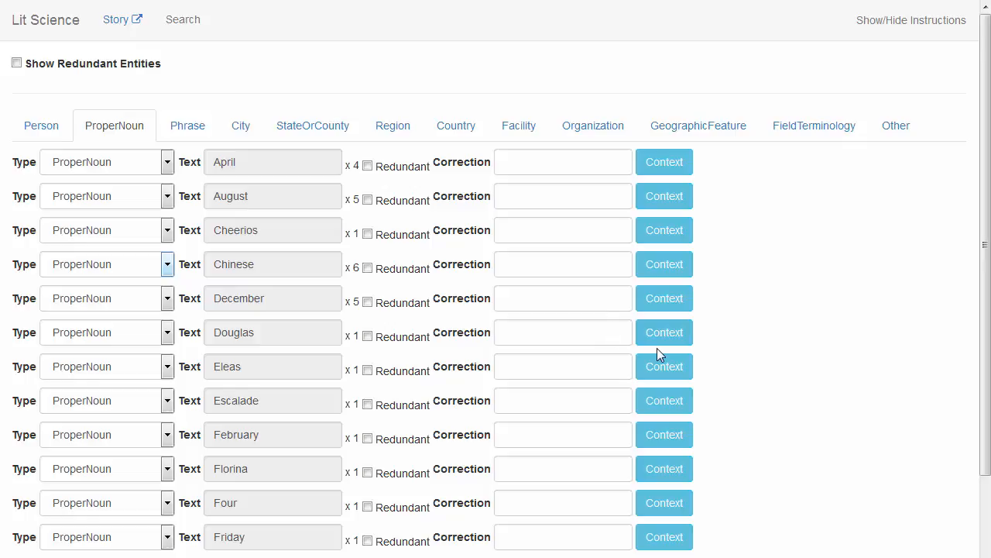
left_click(664, 332)
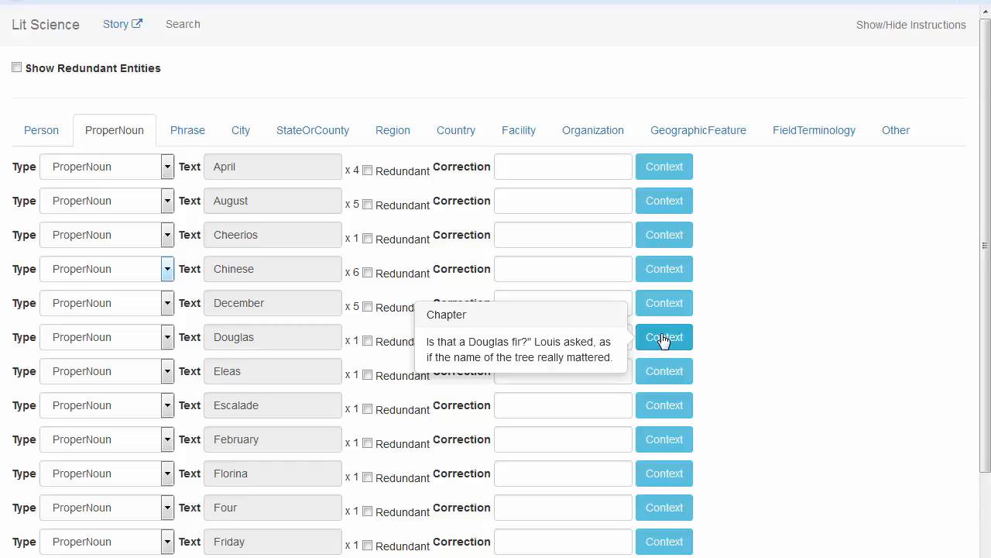
left_click(41, 130)
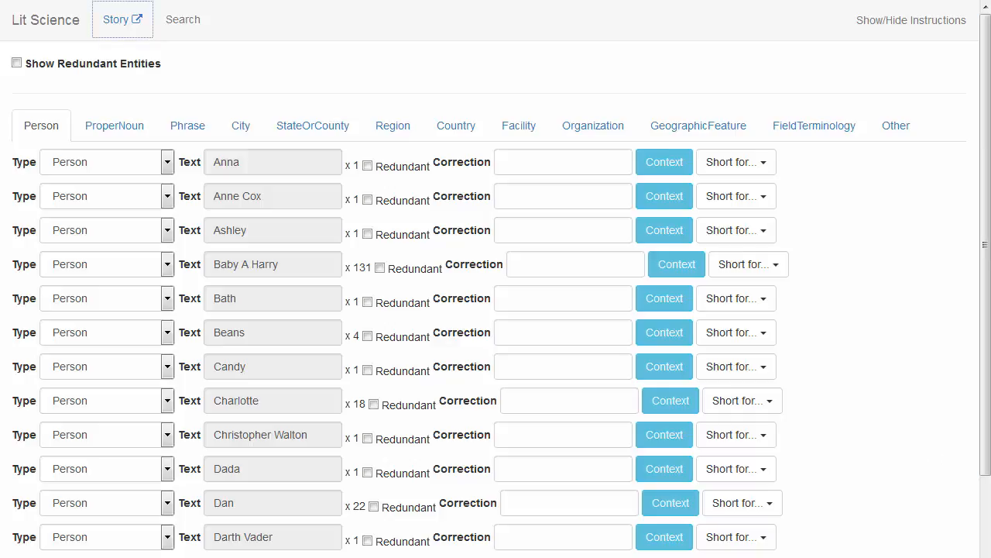
- View an entry's context, then open the full story text from the Story link
left_click(663, 162)
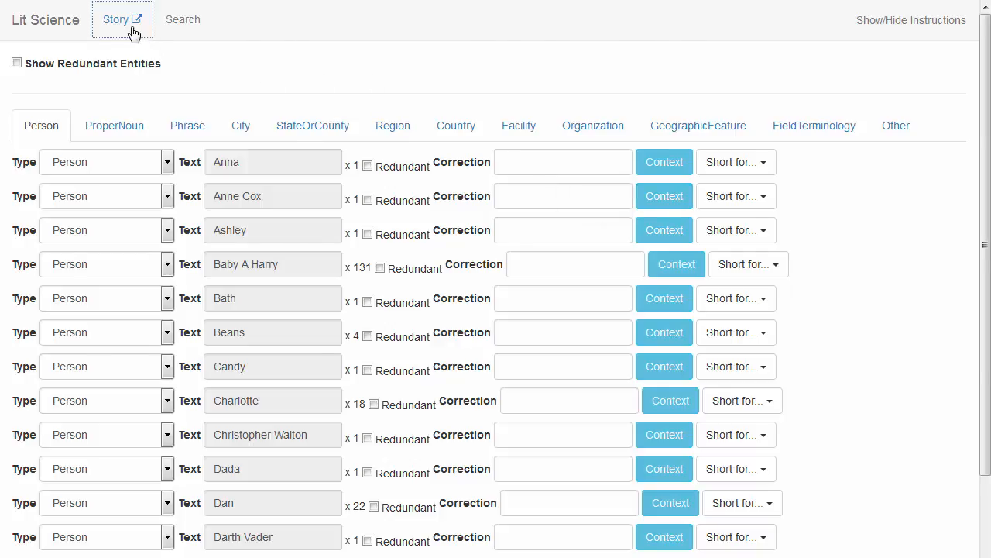
left_click(116, 20)
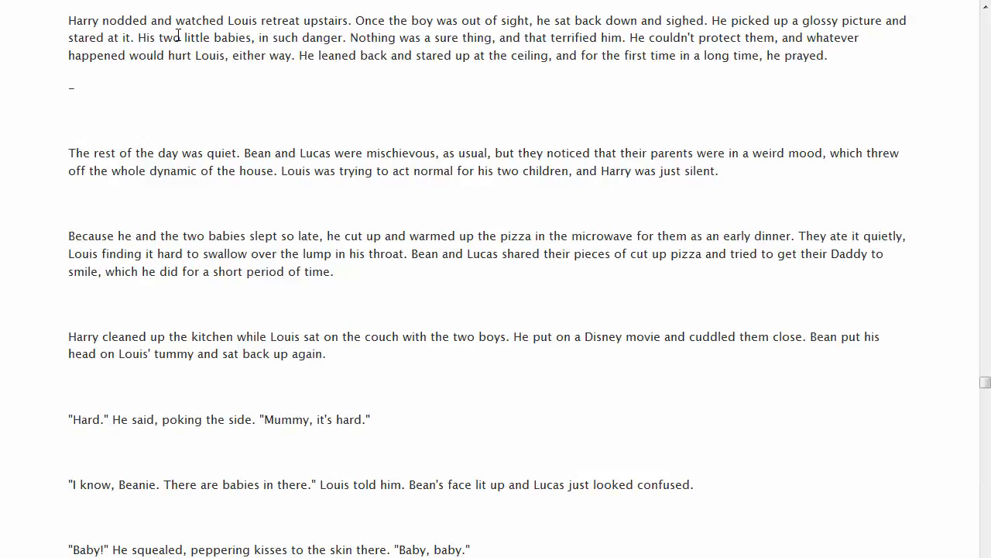
key("Ctrl+f")
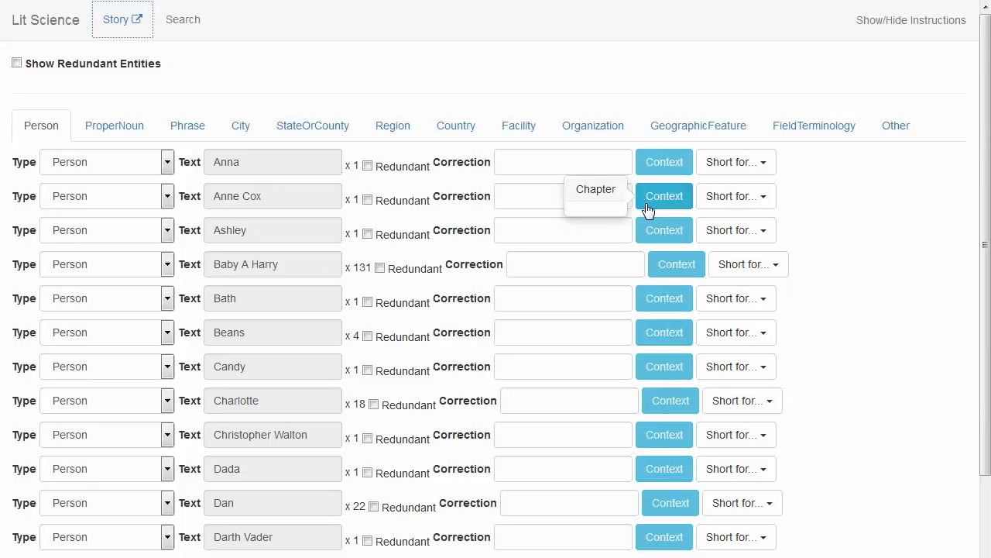
mouse_move(288, 204)
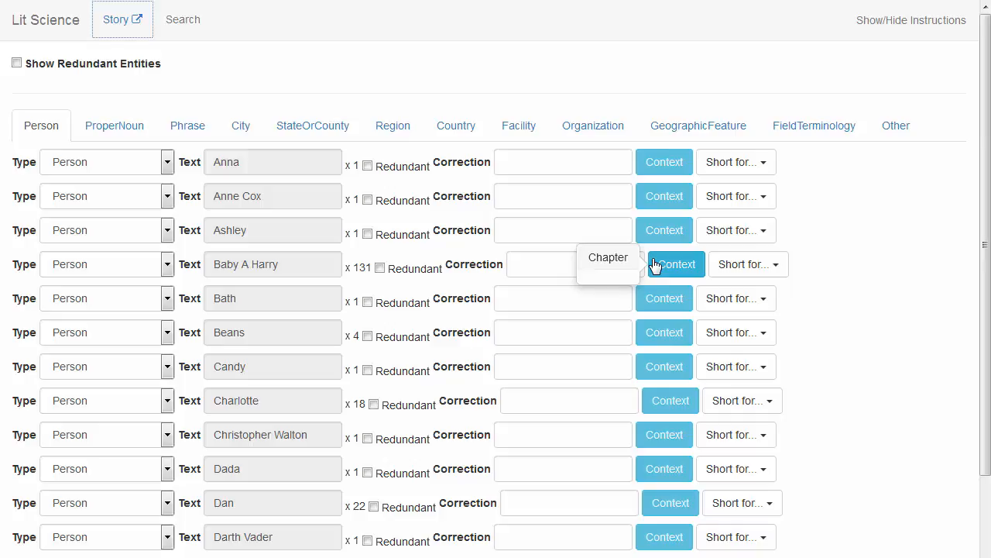
mouse_move(103, 49)
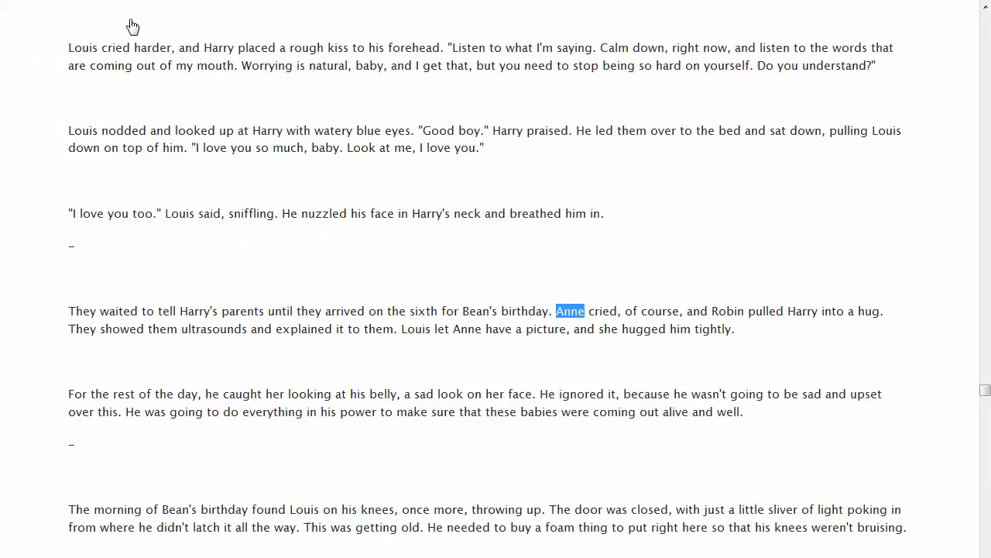
- Search the story for Baby A and scroll through the highlighted matches
key("Ctrl+F")
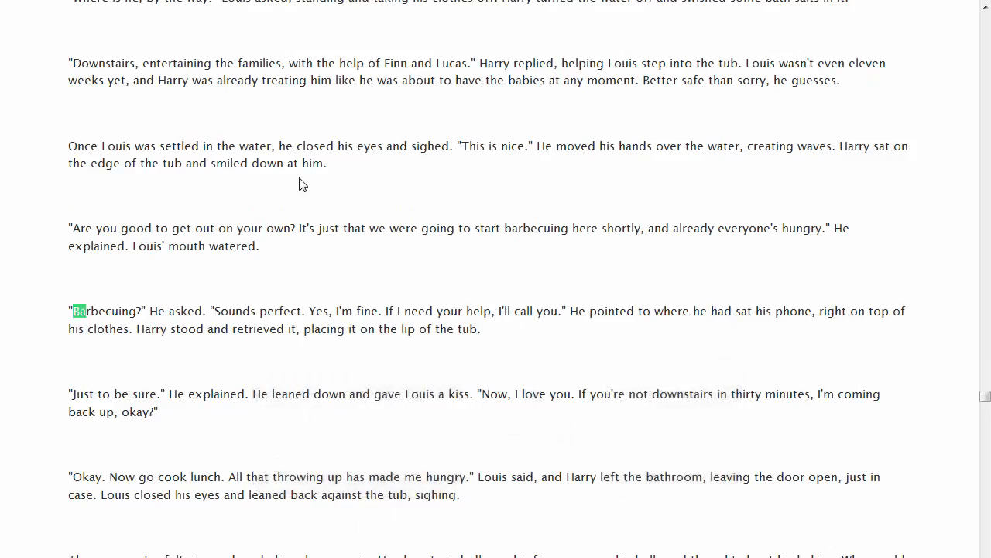
scroll("down", 3)
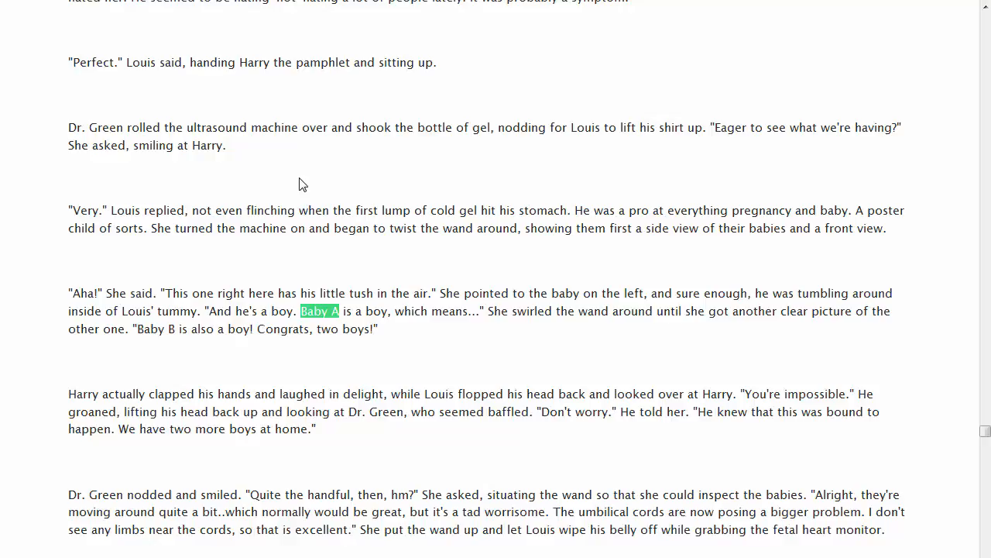
scroll("down", 3)
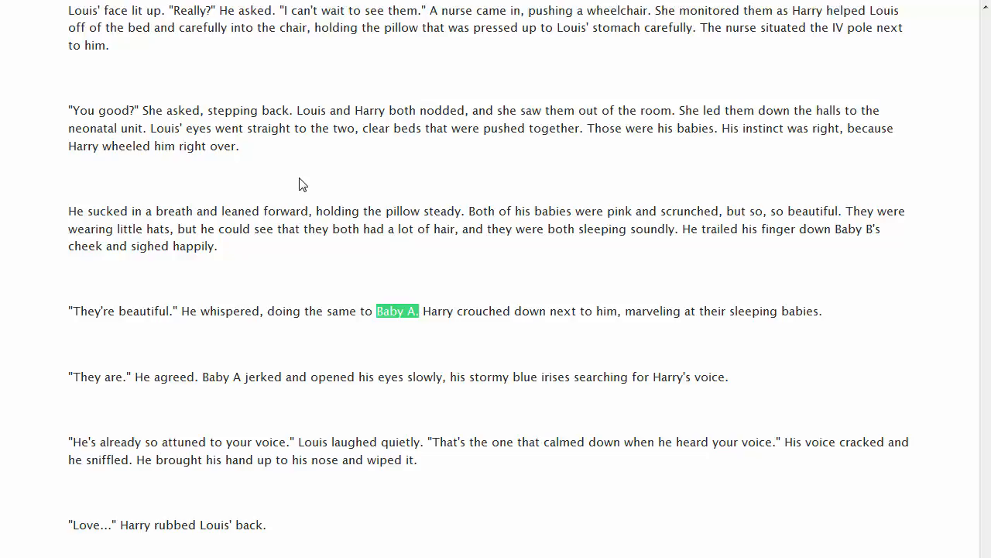
mouse_move(234, 101)
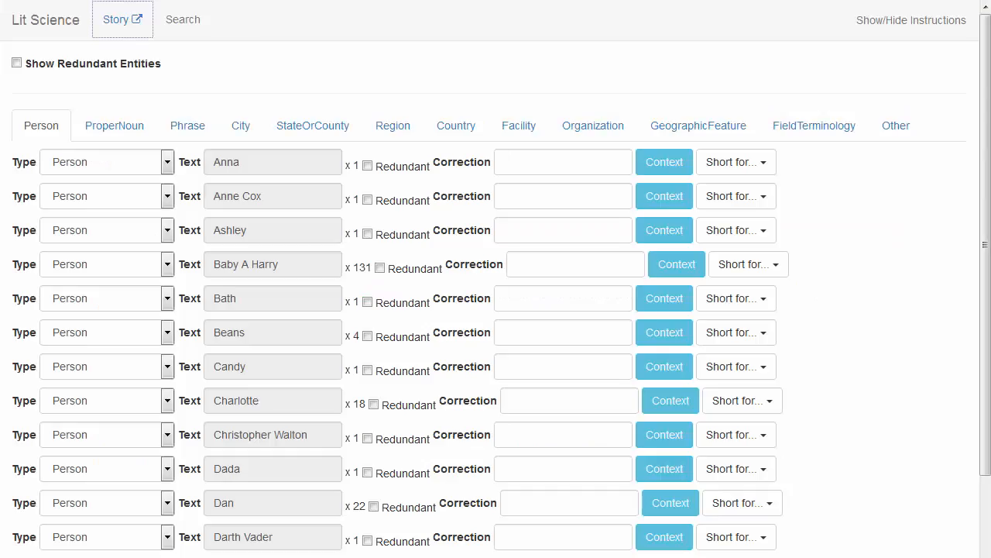
mouse_move(163, 277)
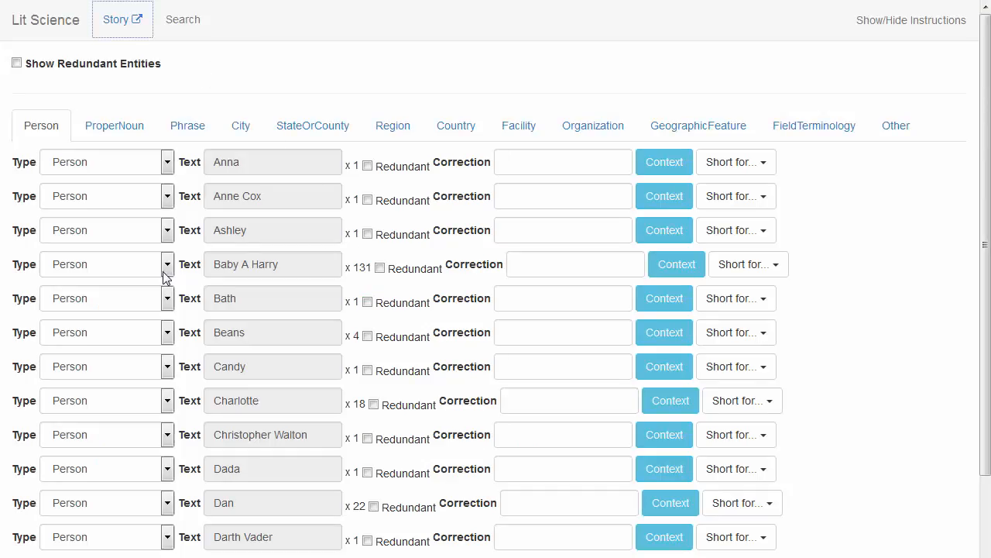
- Move Baby A Harry out of Person and retype Bath as FieldTerminology
left_click(166, 264)
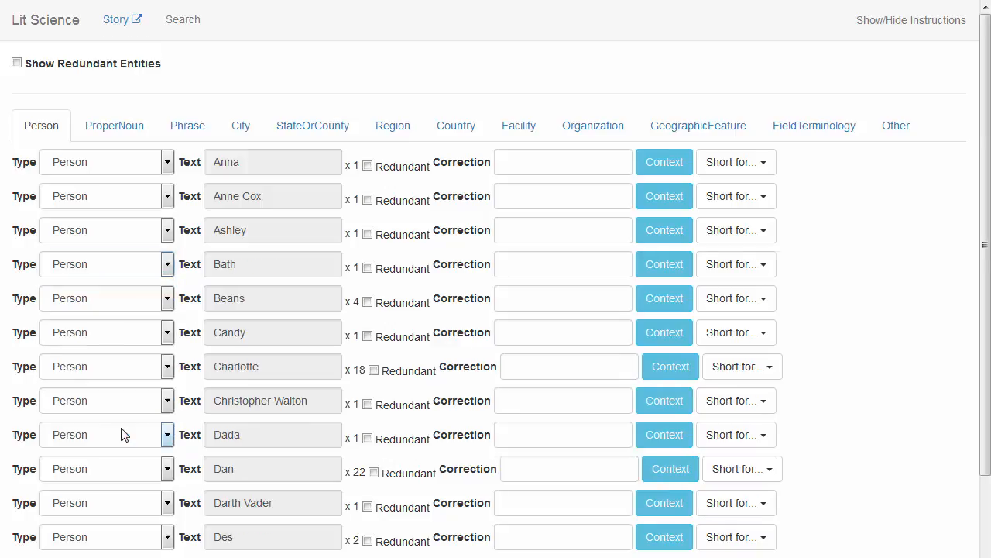
mouse_move(114, 378)
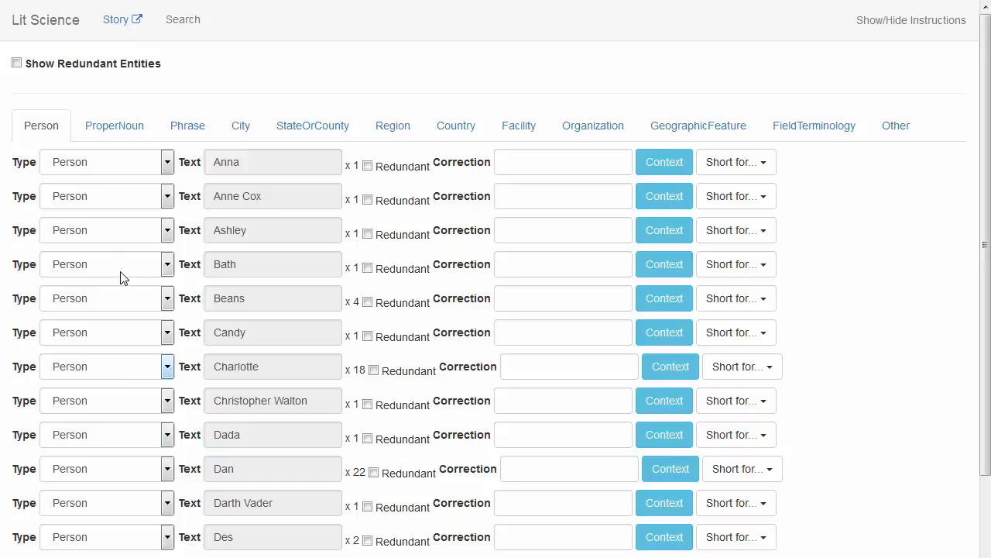
left_click(663, 264)
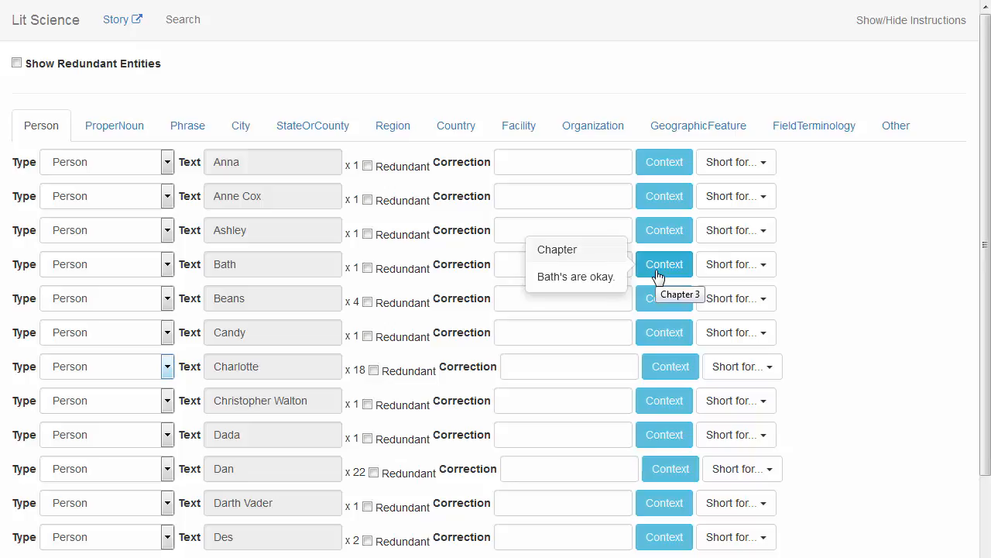
mouse_move(166, 271)
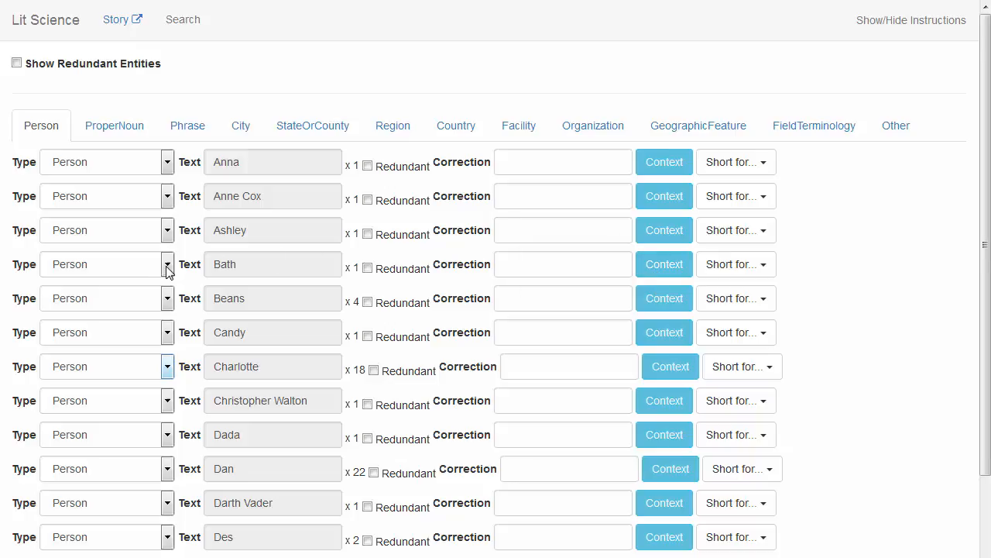
left_click(167, 264)
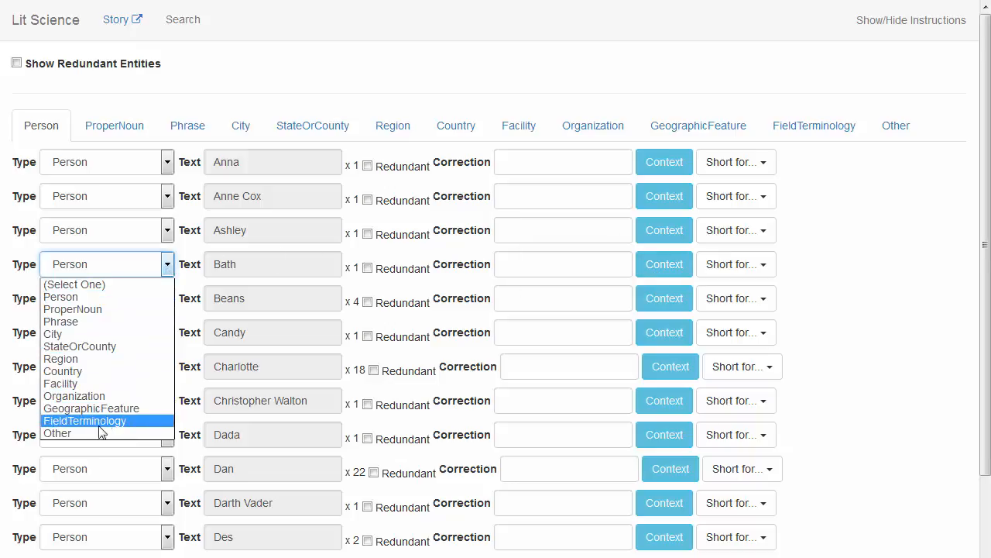
left_click(106, 263)
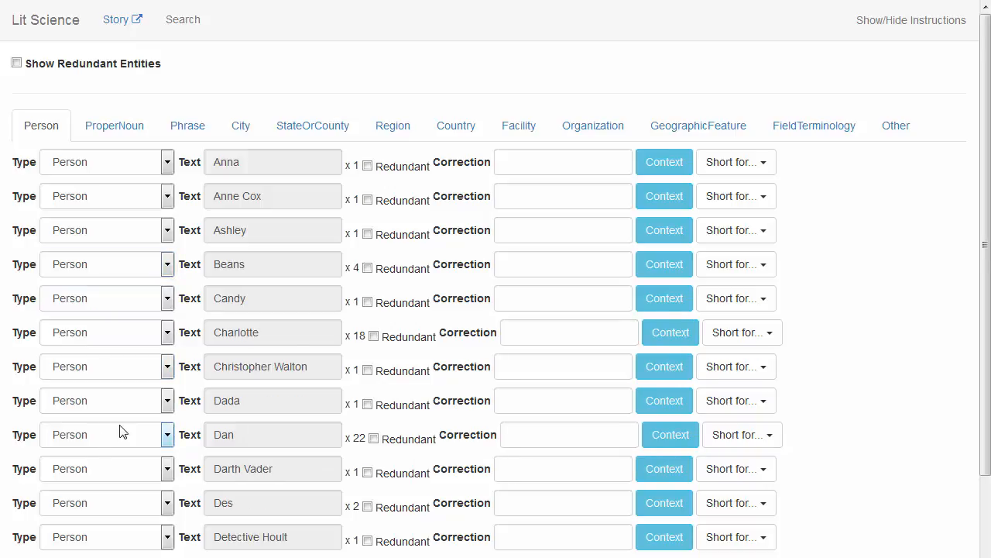
- Check contexts and retype Candy, Dada, Darth Vader and Dom out of Person
left_click(664, 298)
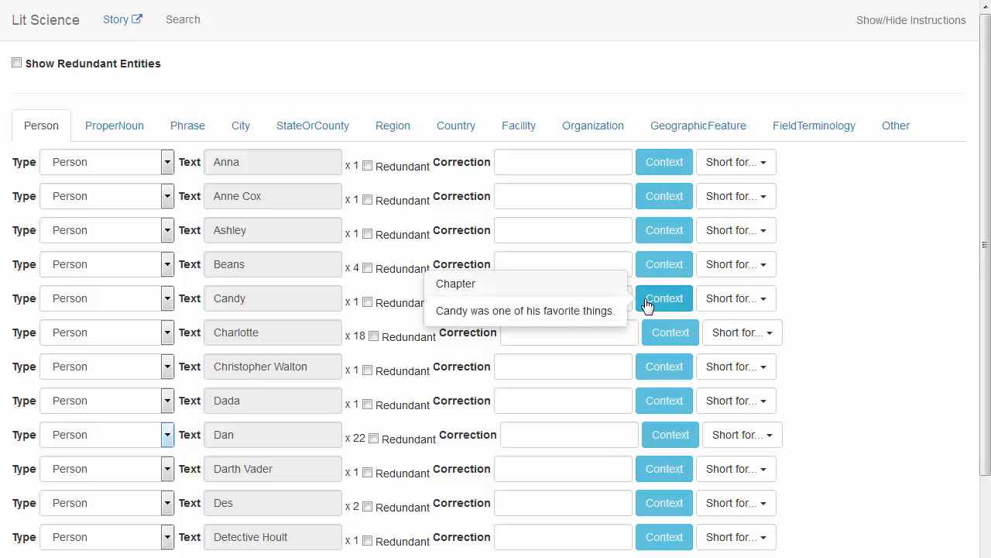
mouse_move(168, 298)
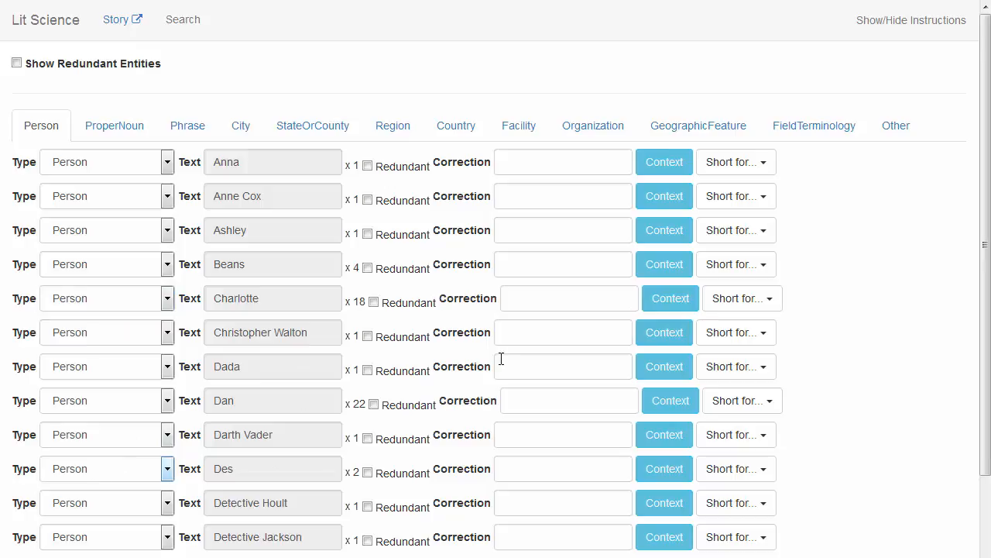
left_click(670, 333)
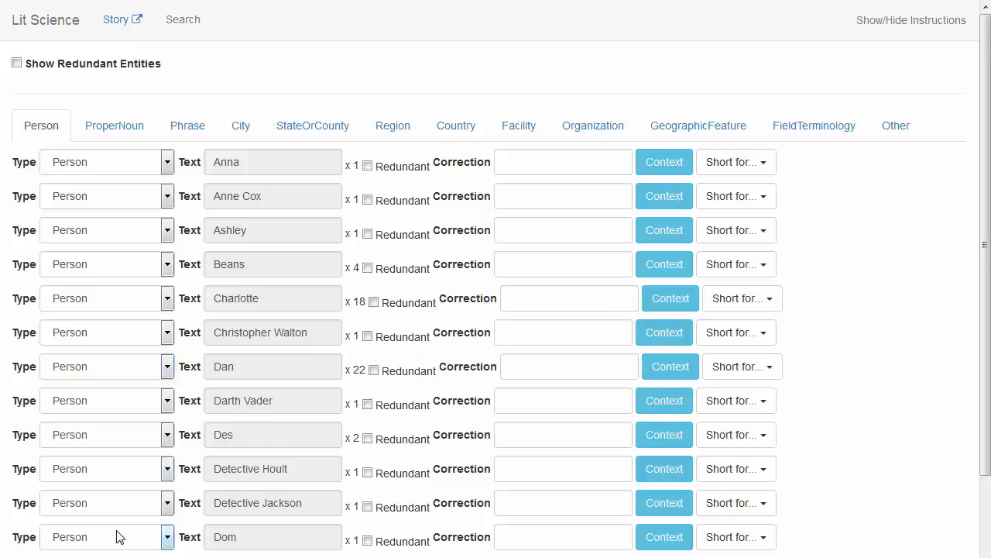
left_click(670, 366)
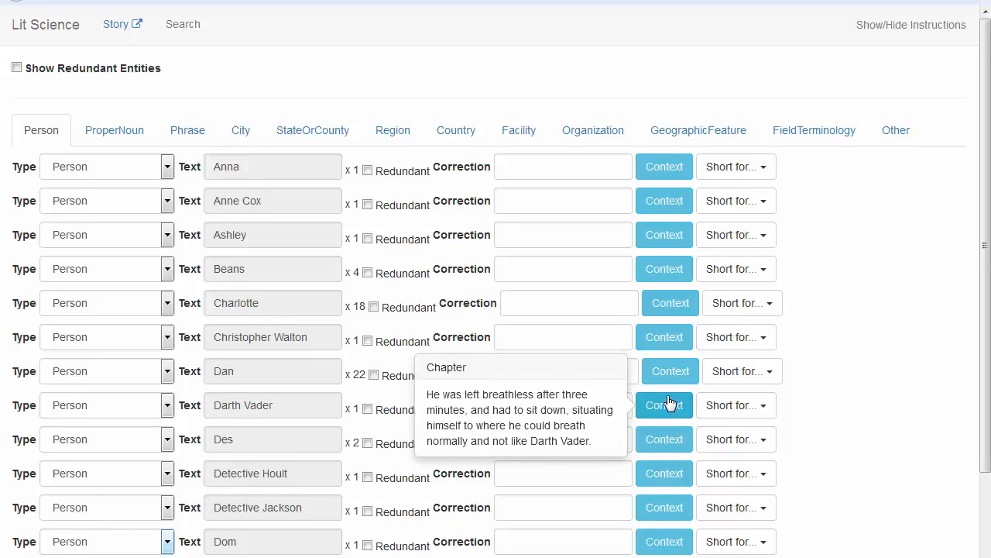
mouse_move(670, 405)
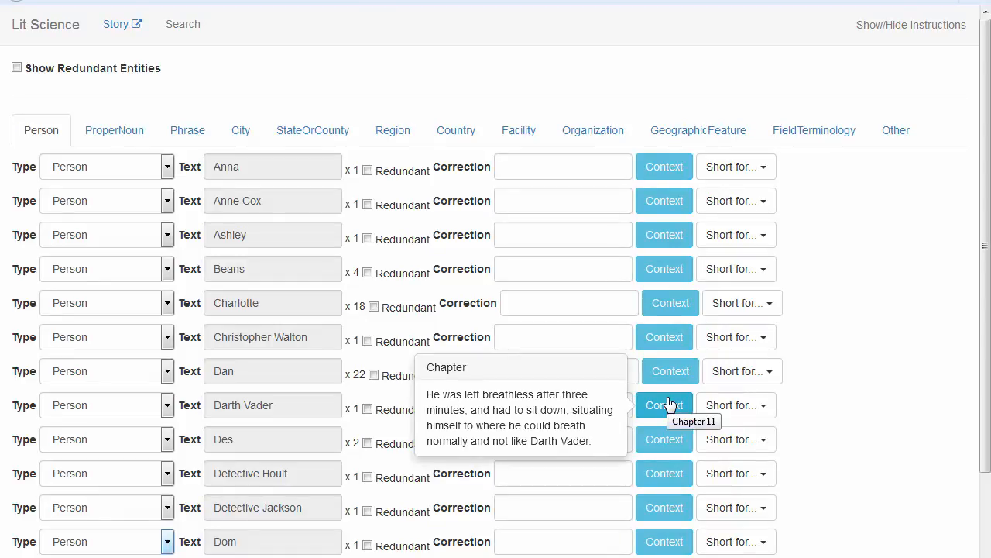
mouse_move(205, 397)
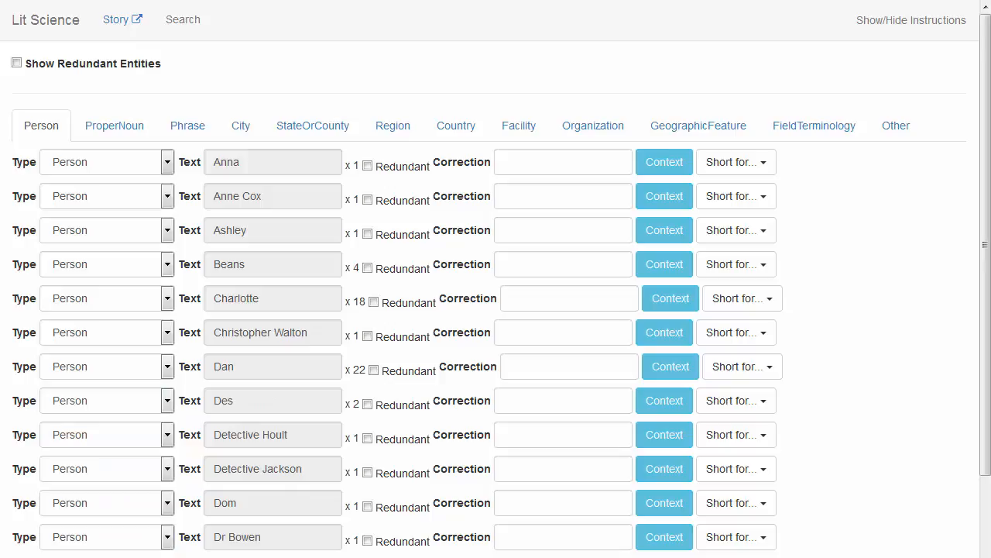
left_click(663, 435)
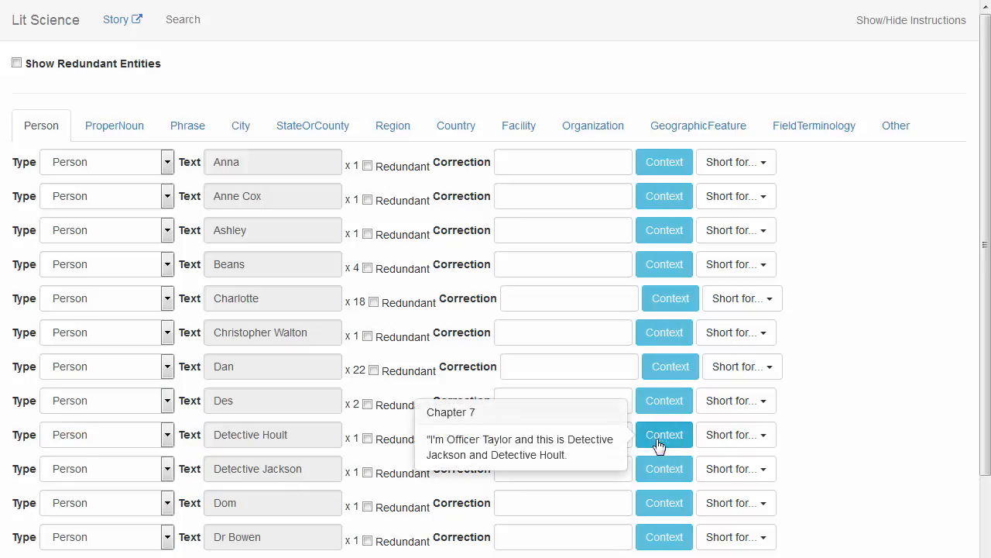
left_click(664, 503)
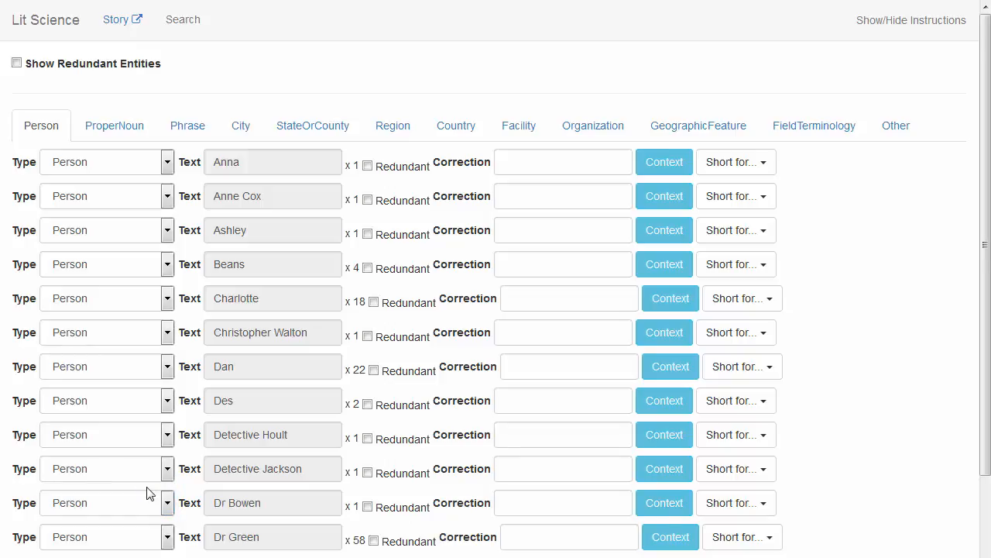
- Scroll down the Person list to reach the Louis hands Bean entry
scroll("down", 3)
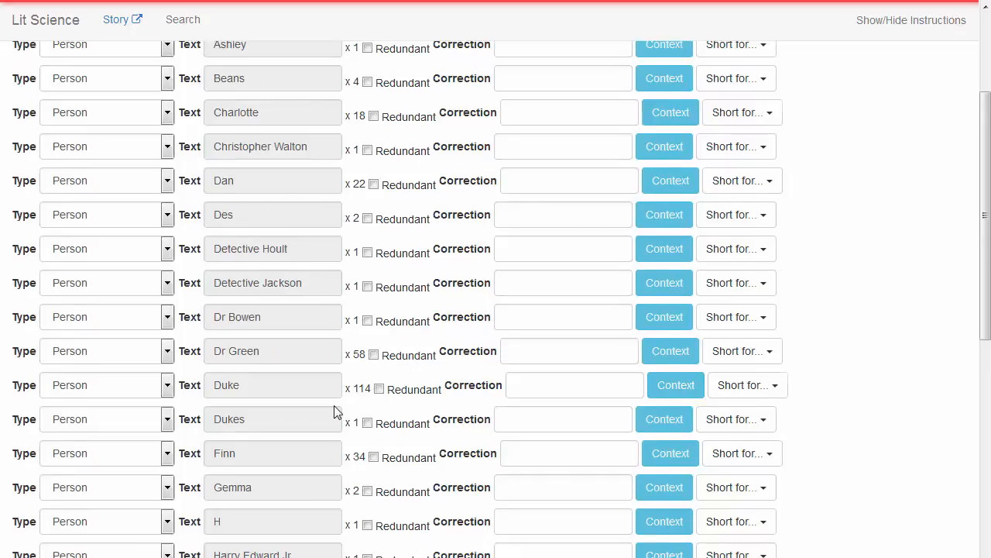
scroll("down", 3)
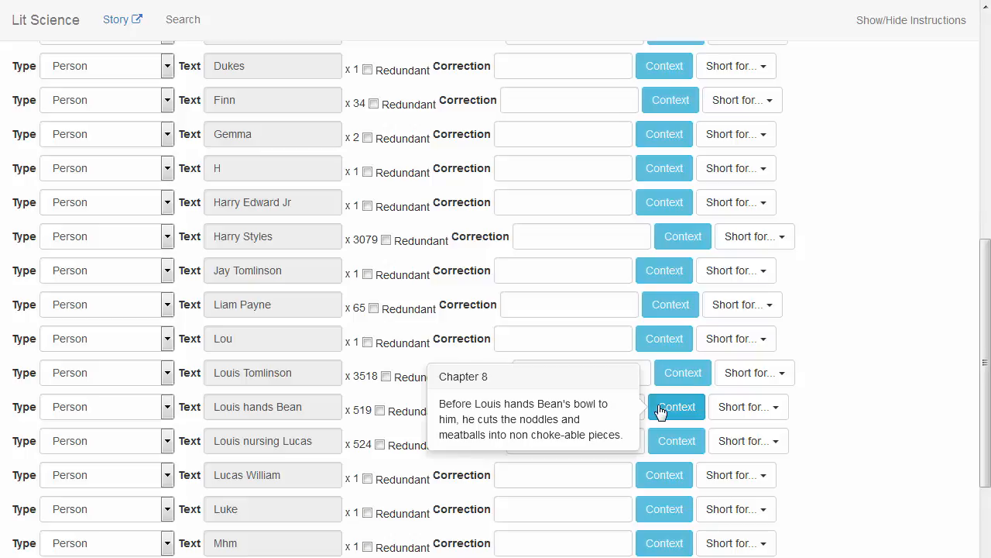
mouse_move(164, 416)
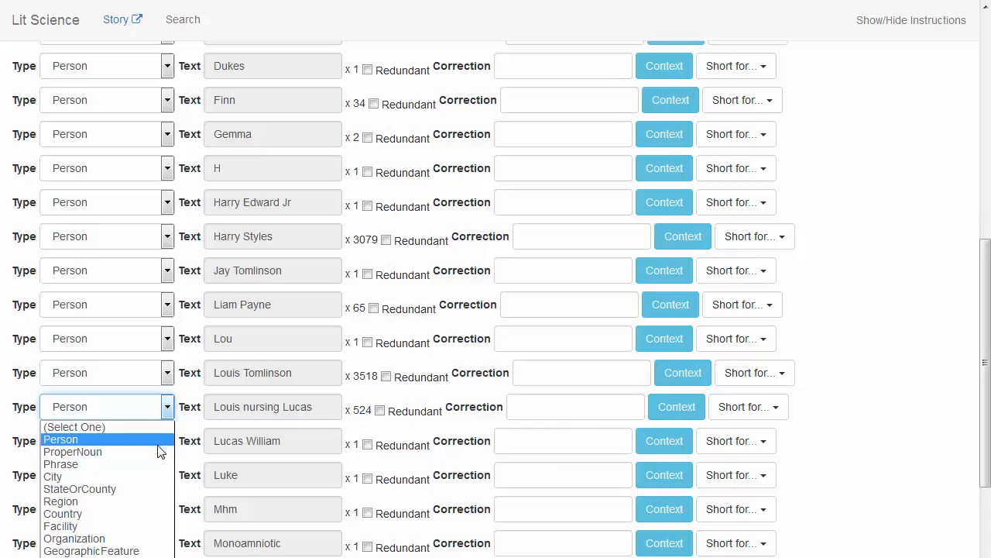
- Reassign Louis nursing Lucas, Mhm, Monoamniotic and Ngh to non-Person types, checking Monoamniotic's context
left_click(61, 438)
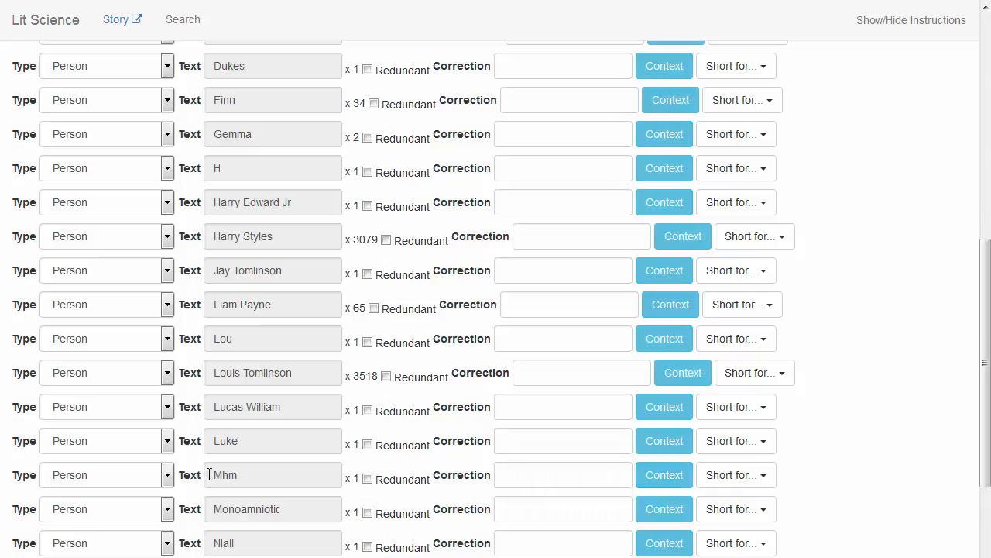
left_click(105, 474)
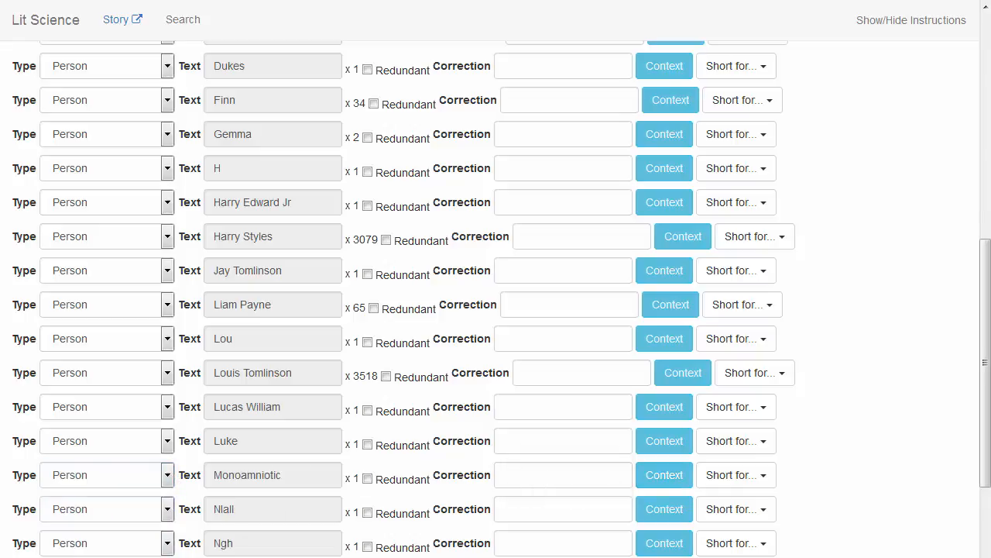
left_click(664, 475)
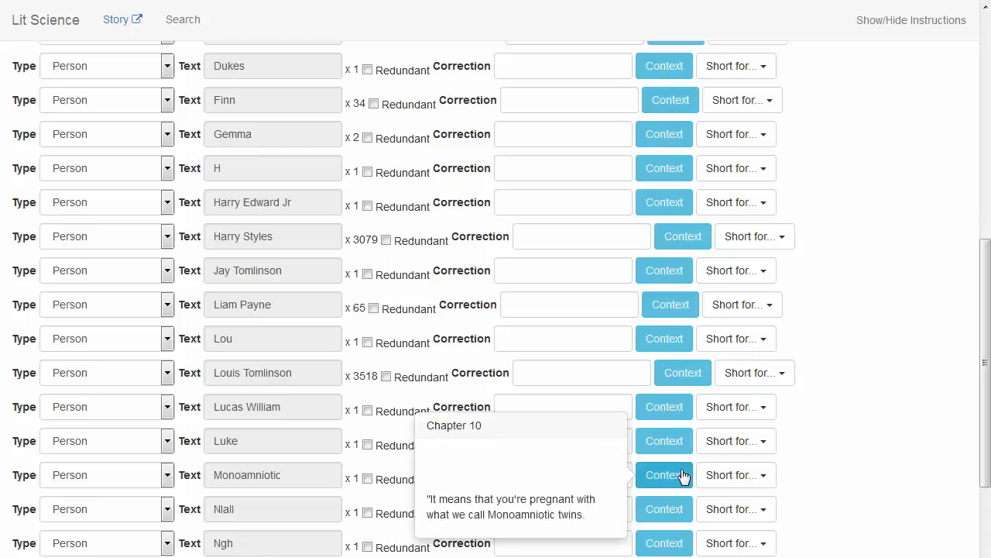
mouse_move(174, 477)
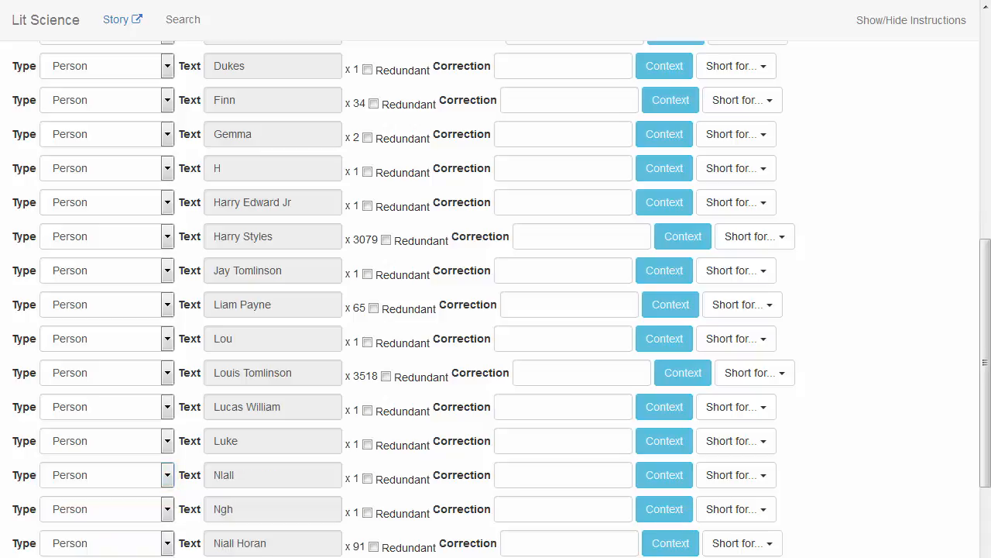
left_click(664, 509)
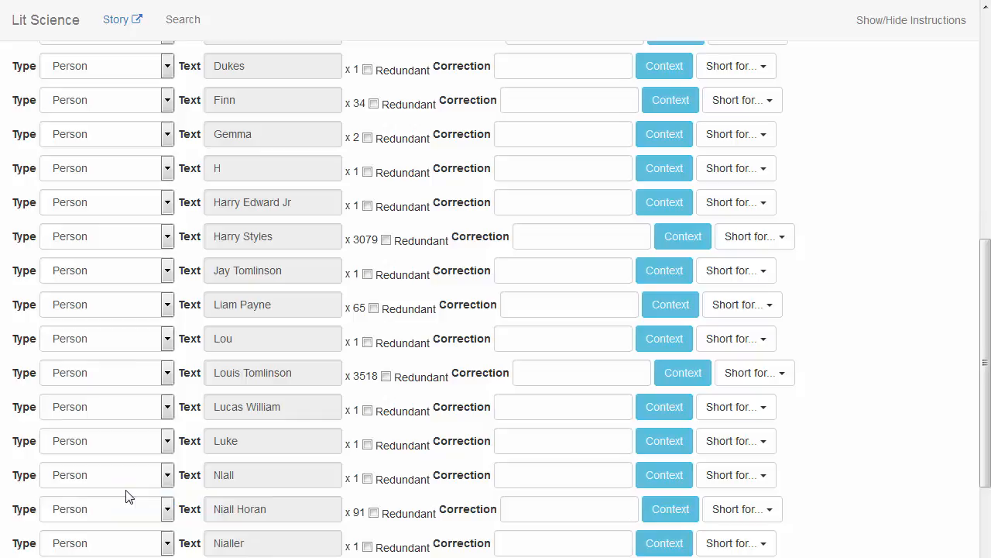
mouse_move(138, 496)
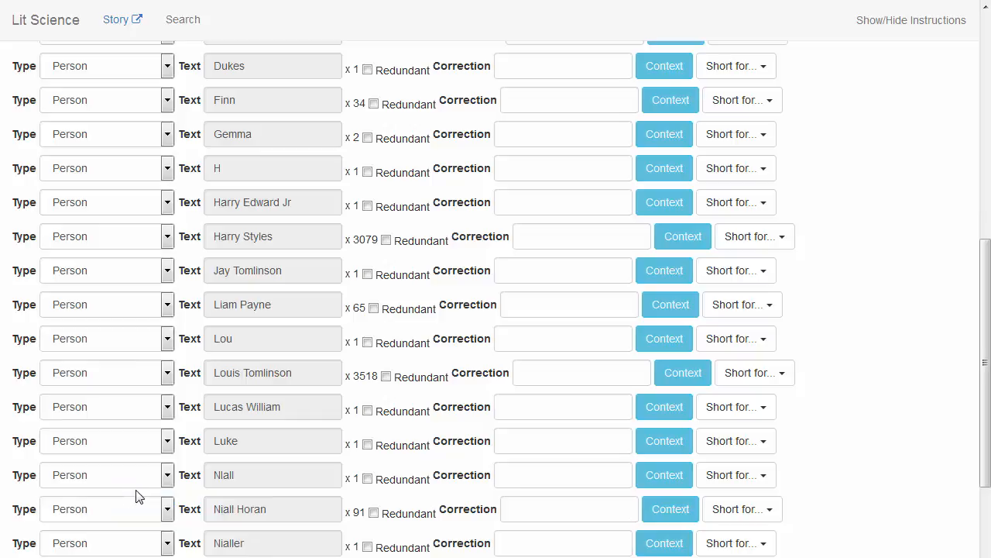
- Scroll further down the Person list and move One out of Person
scroll("down", 3)
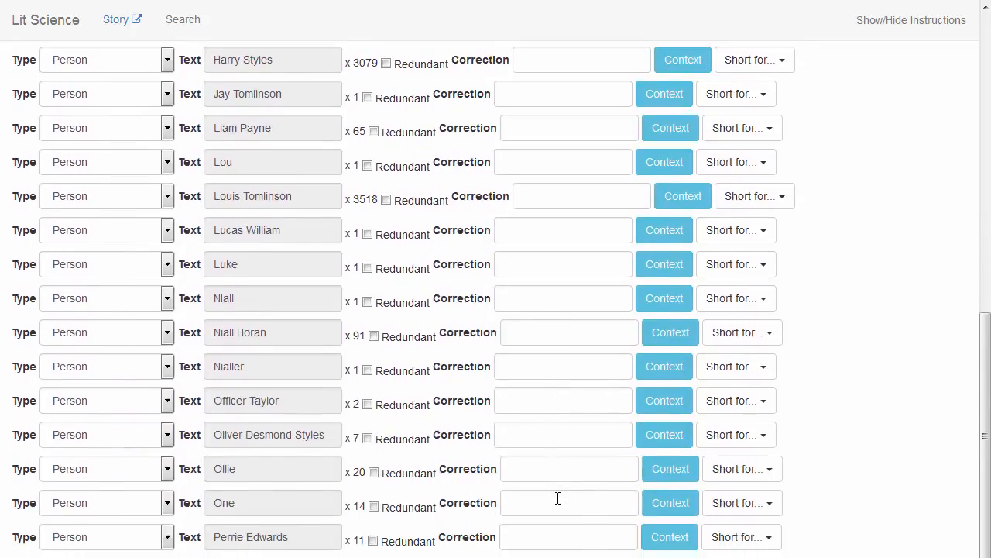
scroll("down", 3)
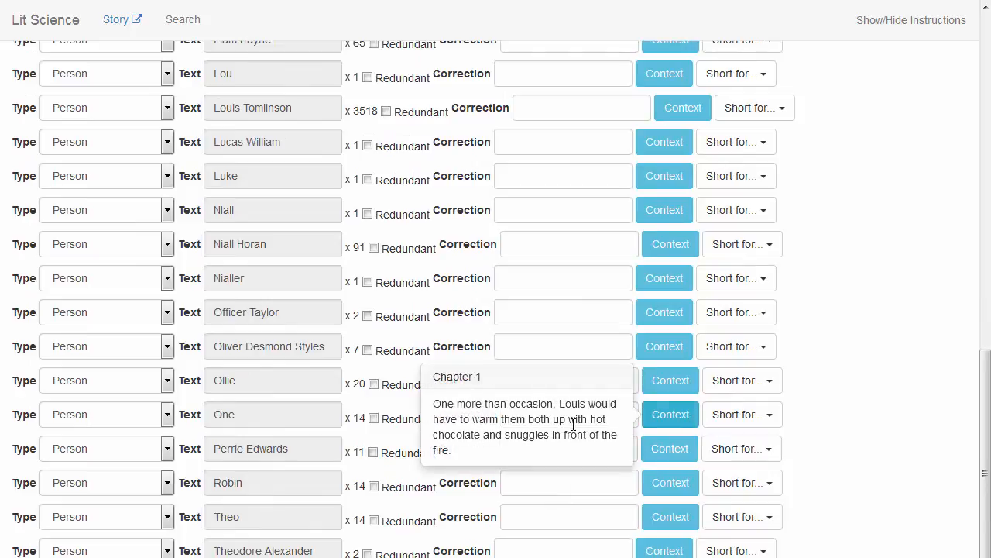
left_click(166, 414)
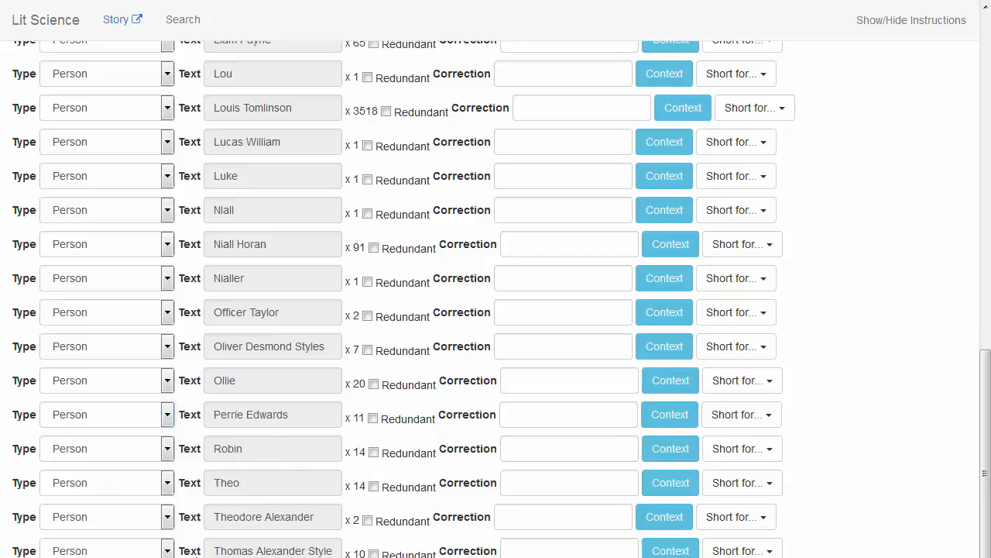
mouse_move(305, 529)
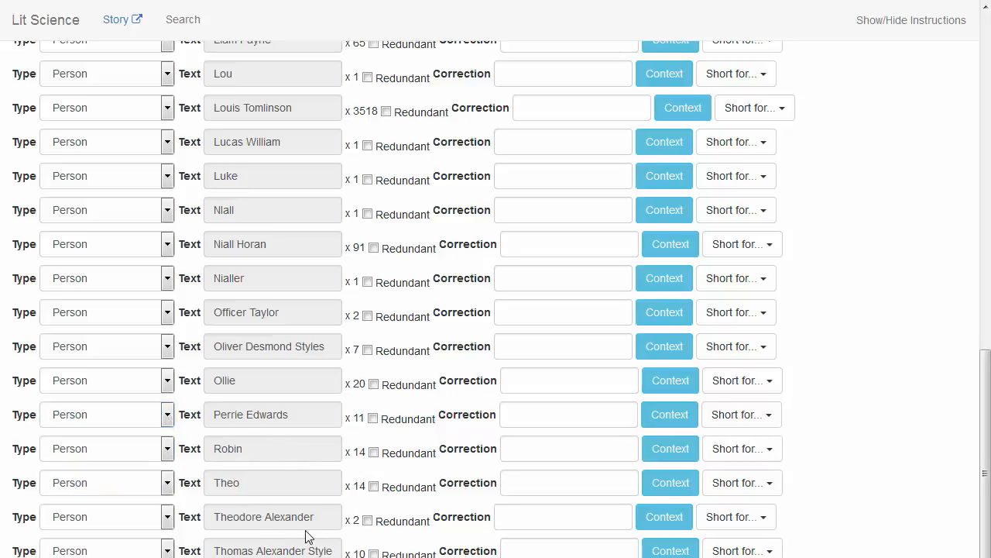